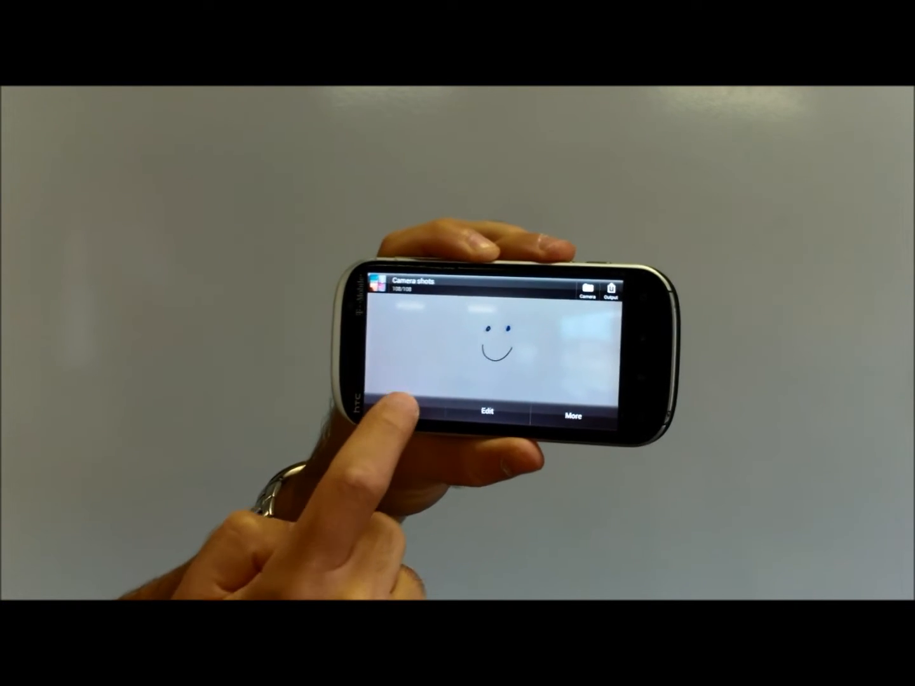
Step: Share the smiley-face phone photo to the Dropbox Public folder
click(572, 415)
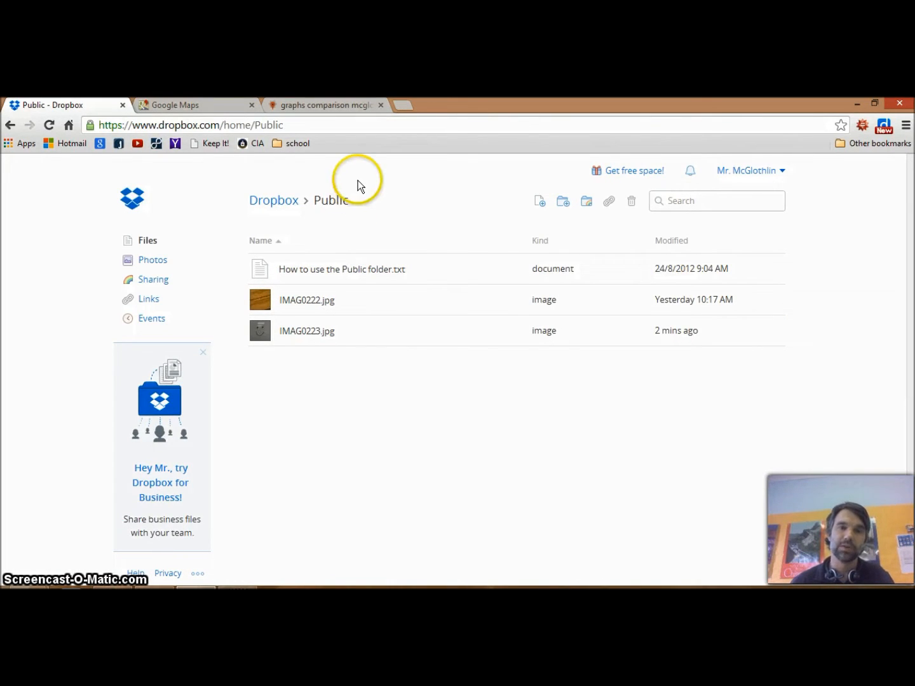
mouse_move(337, 200)
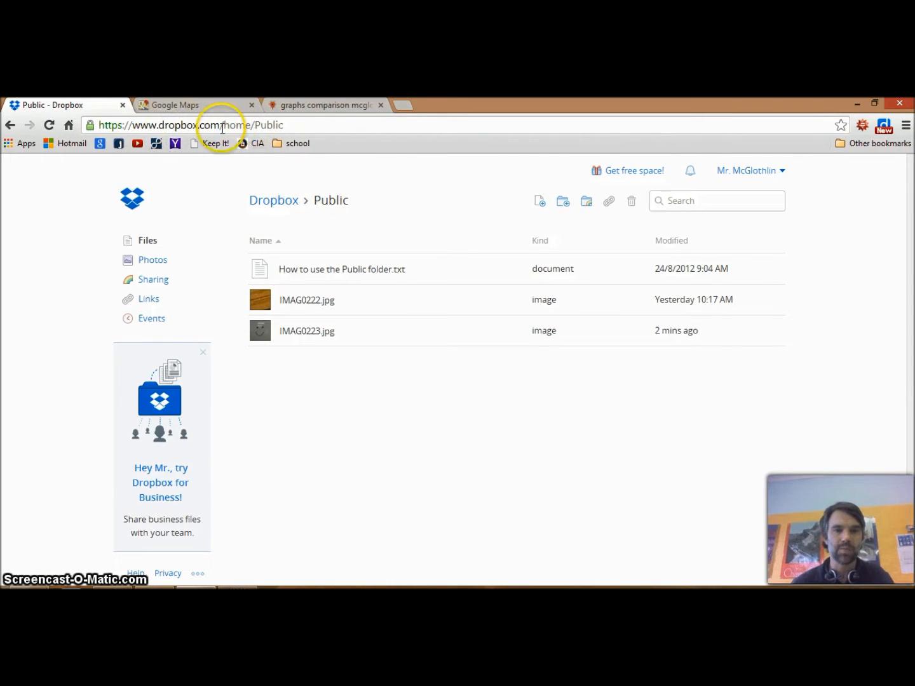
mouse_move(331, 200)
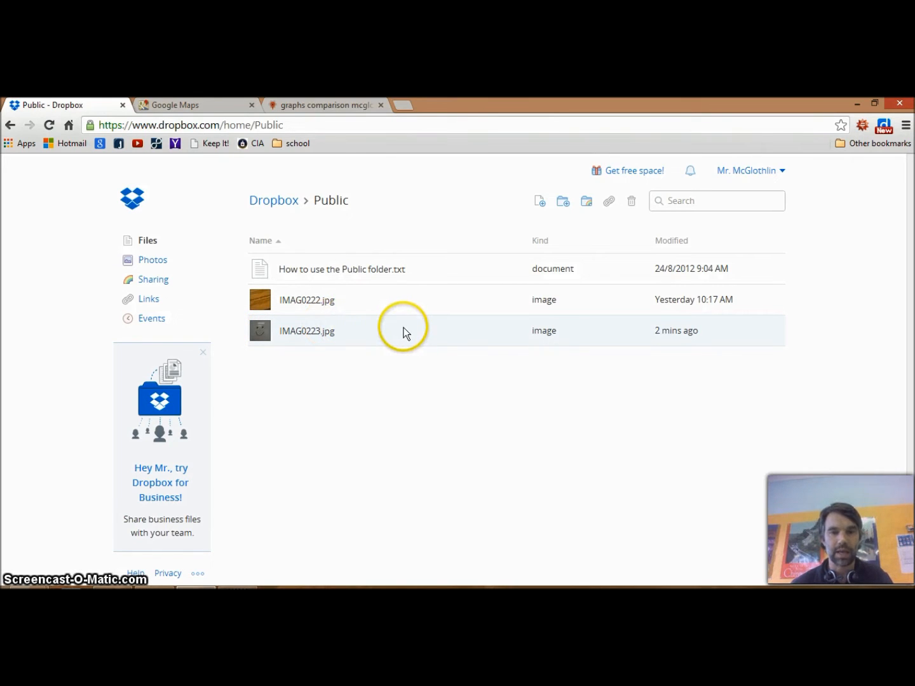
mouse_move(402, 336)
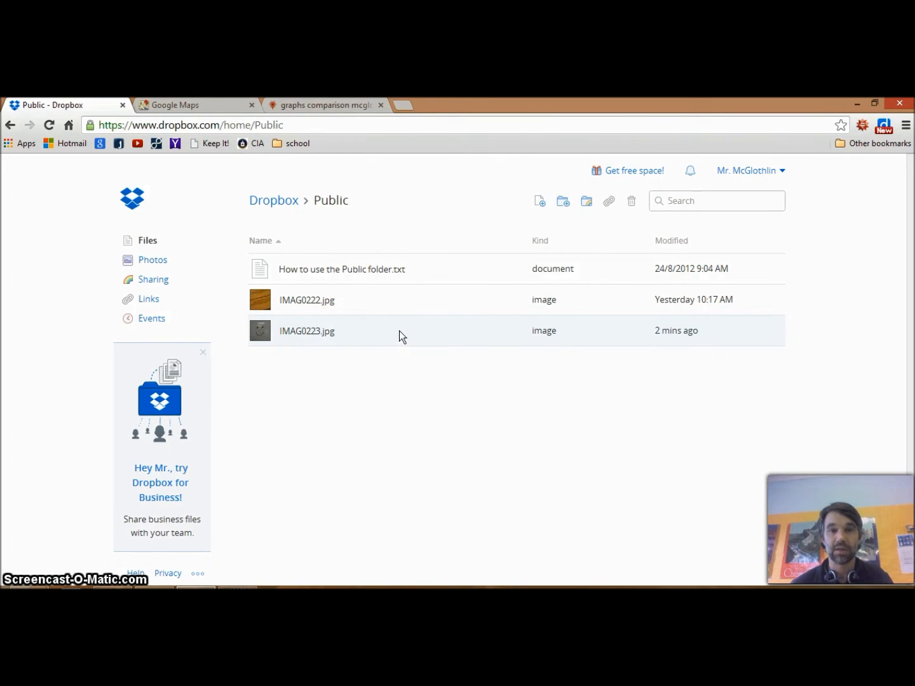
Step: Copy the public link of IMAG0223.jpg to the clipboard
click(307, 330)
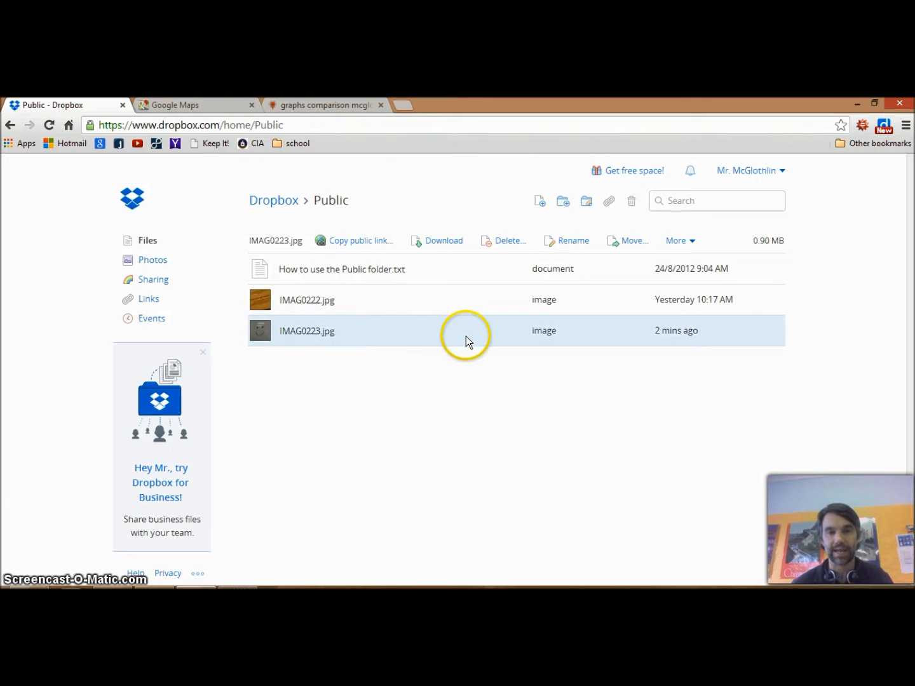
mouse_move(388, 293)
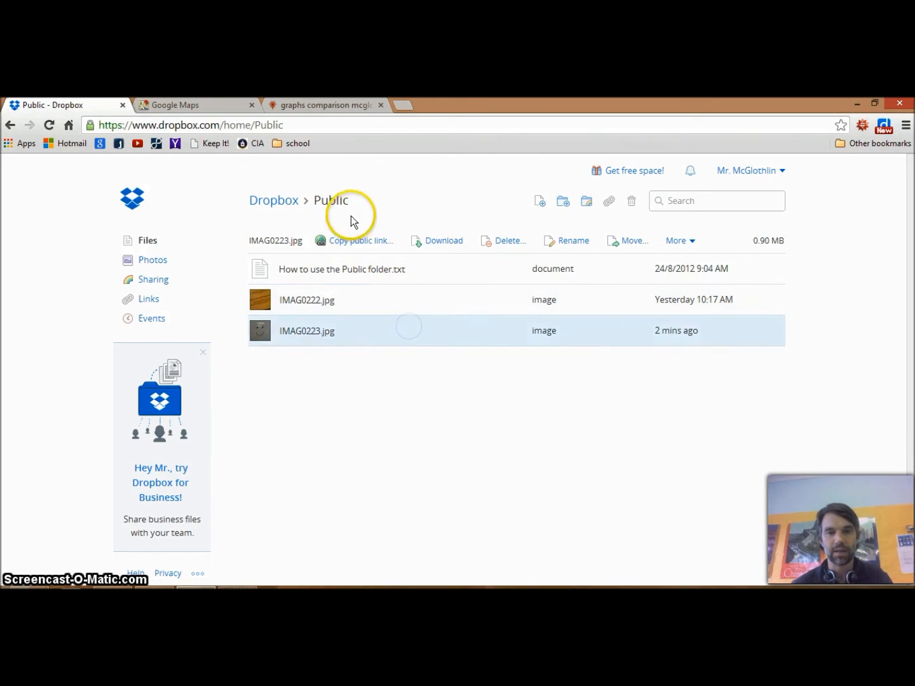
mouse_move(566, 245)
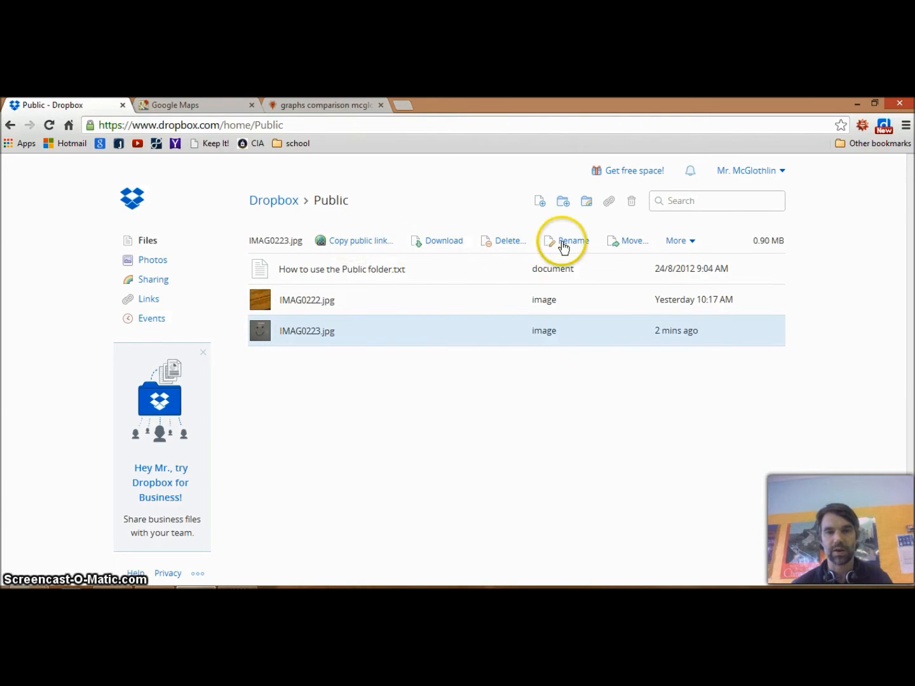
mouse_move(349, 247)
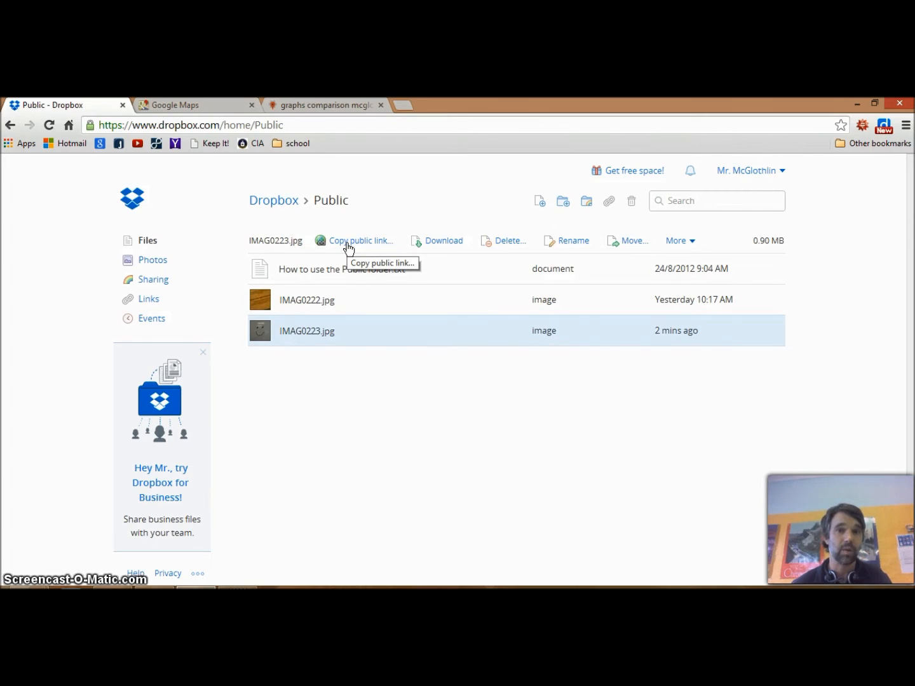
click(360, 240)
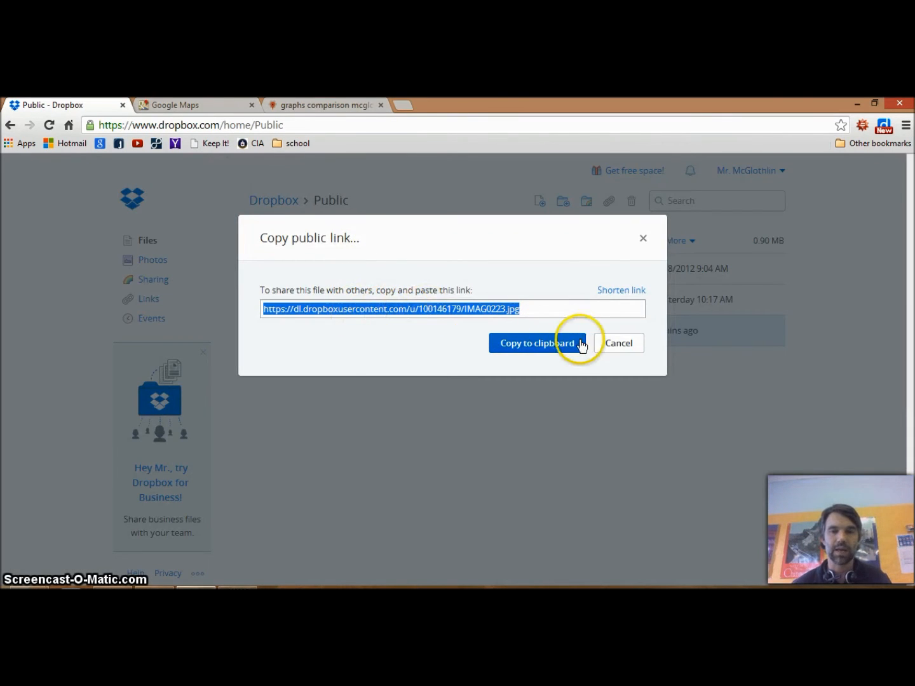
click(535, 343)
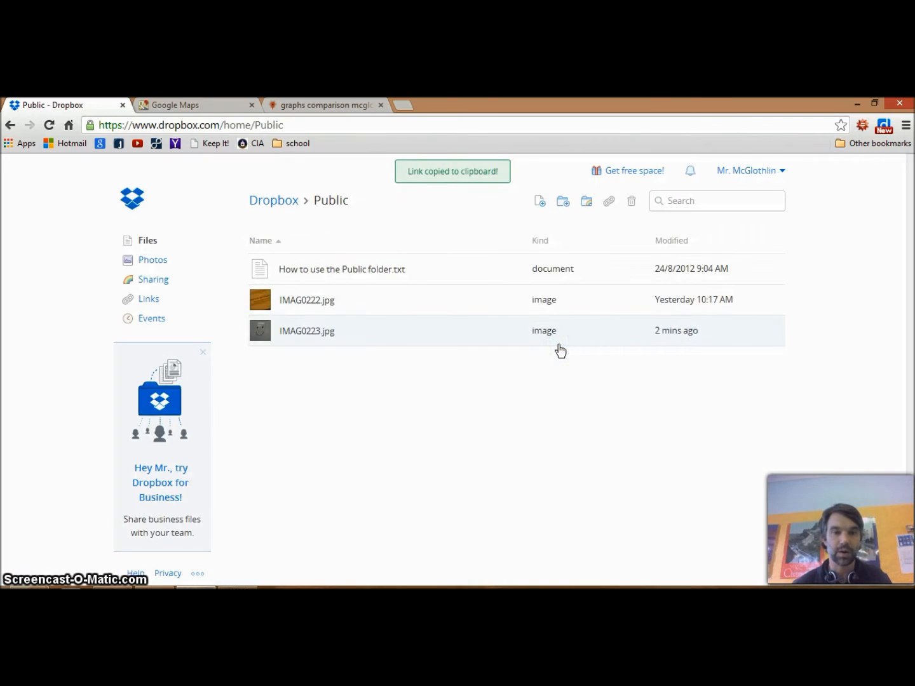
mouse_move(451, 153)
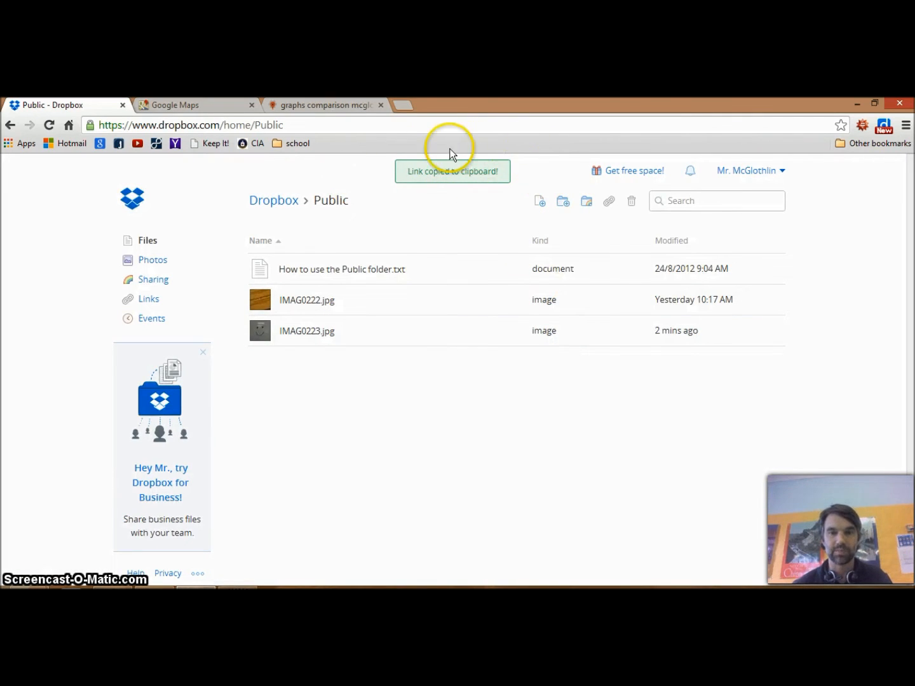
mouse_move(410, 207)
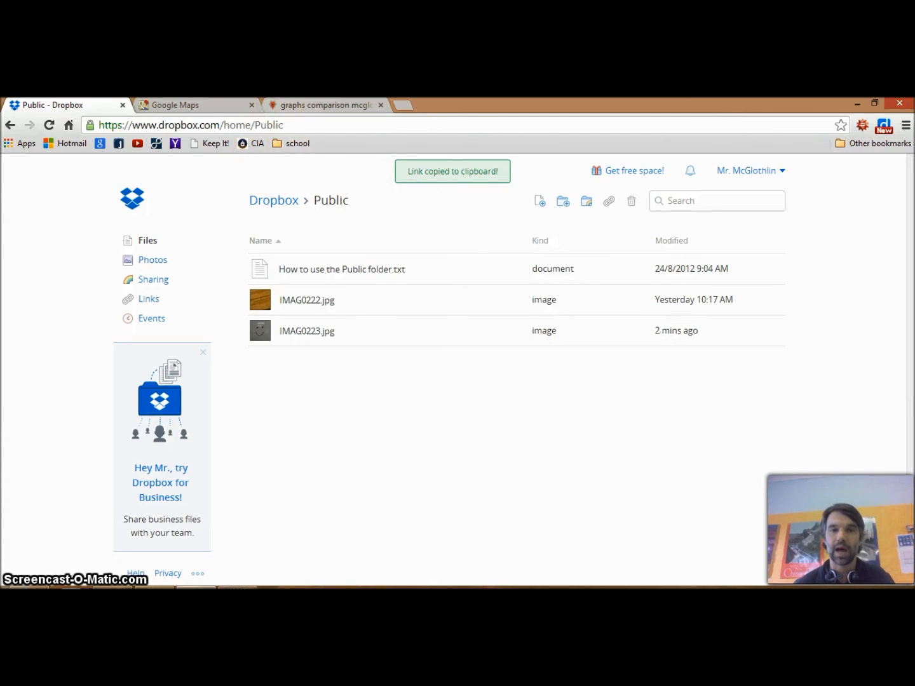
Step: Open the 'graphs comparison mcglothlin' map and start the Add marker tool
click(324, 105)
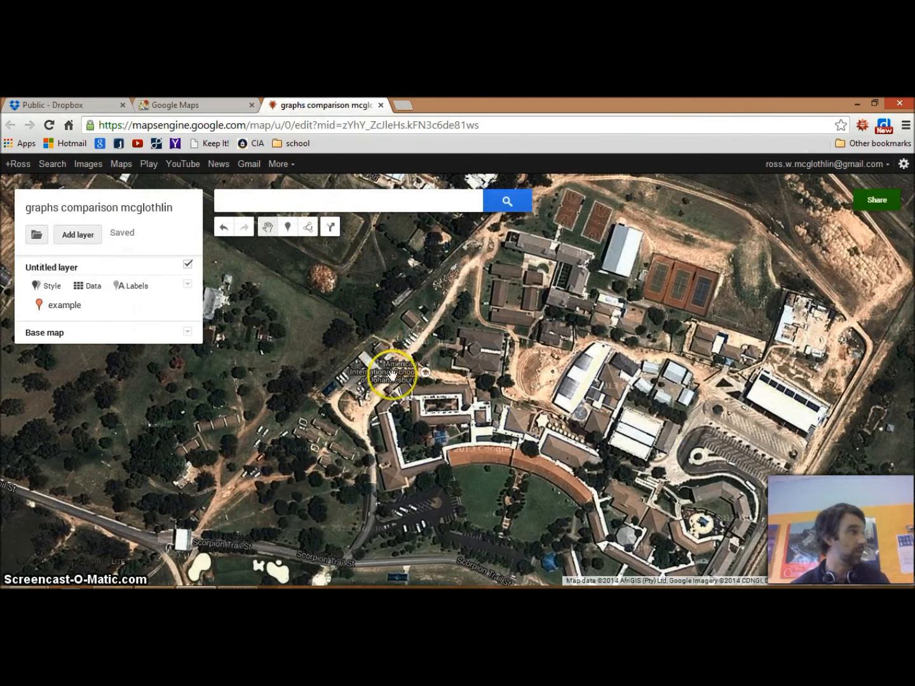
mouse_move(288, 227)
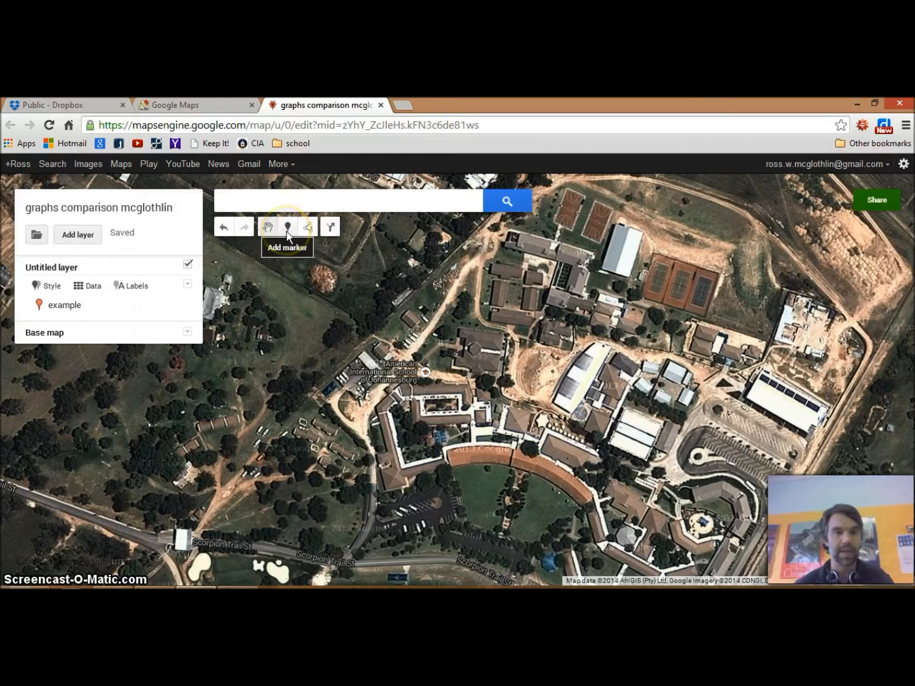
click(287, 227)
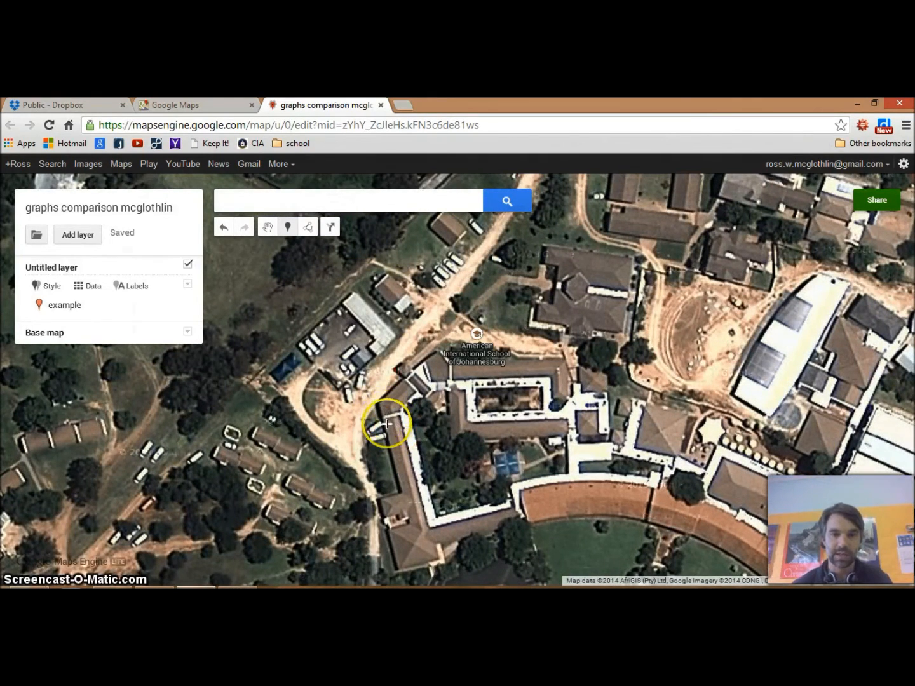
mouse_move(387, 421)
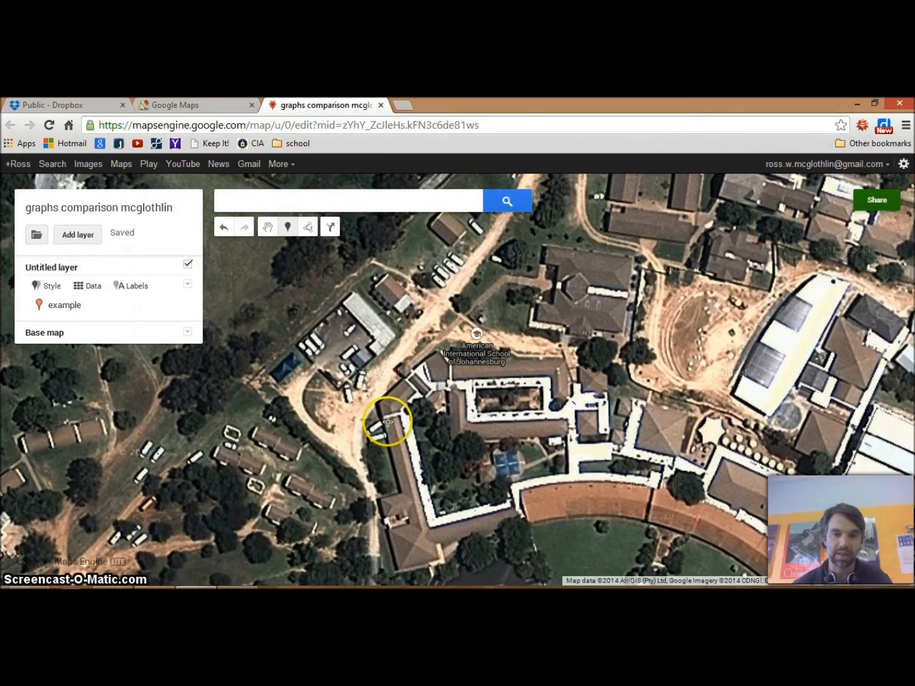
Step: Place a 'Happy Face' marker on the school building and paste the photo link
click(388, 421)
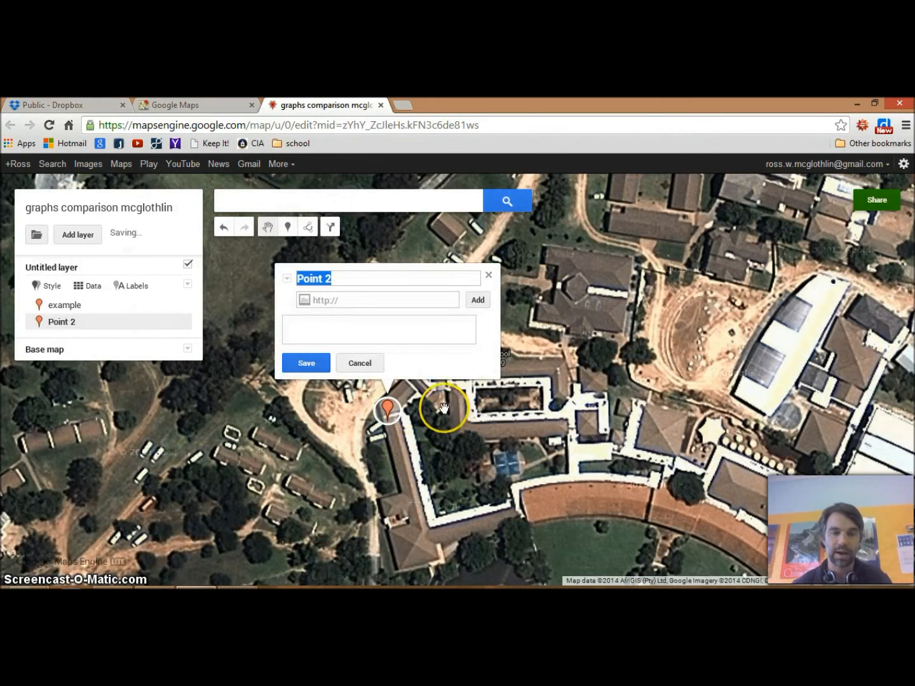
text(Happy Face)
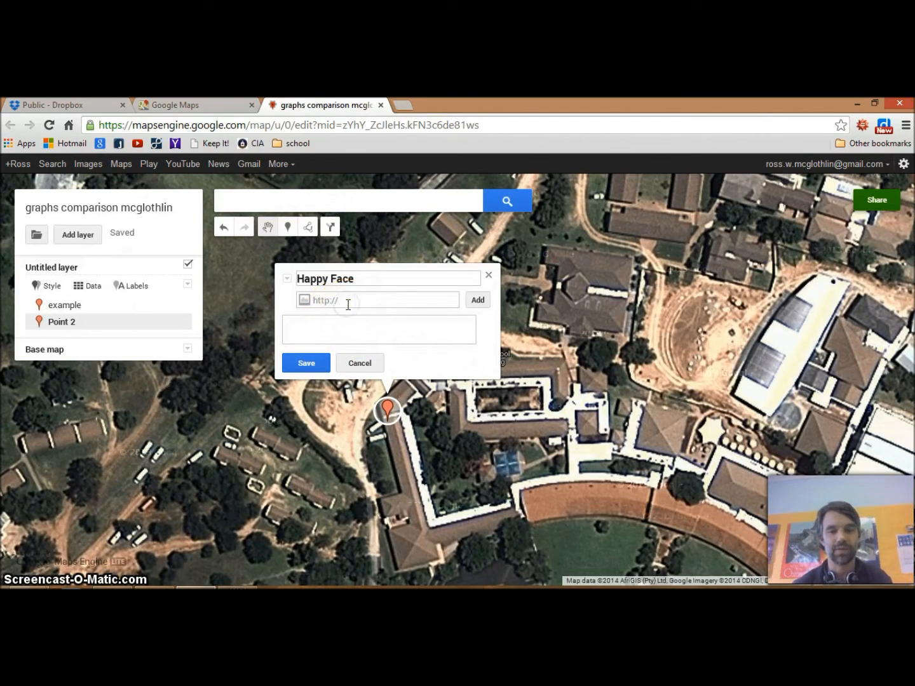
right_click(356, 300)
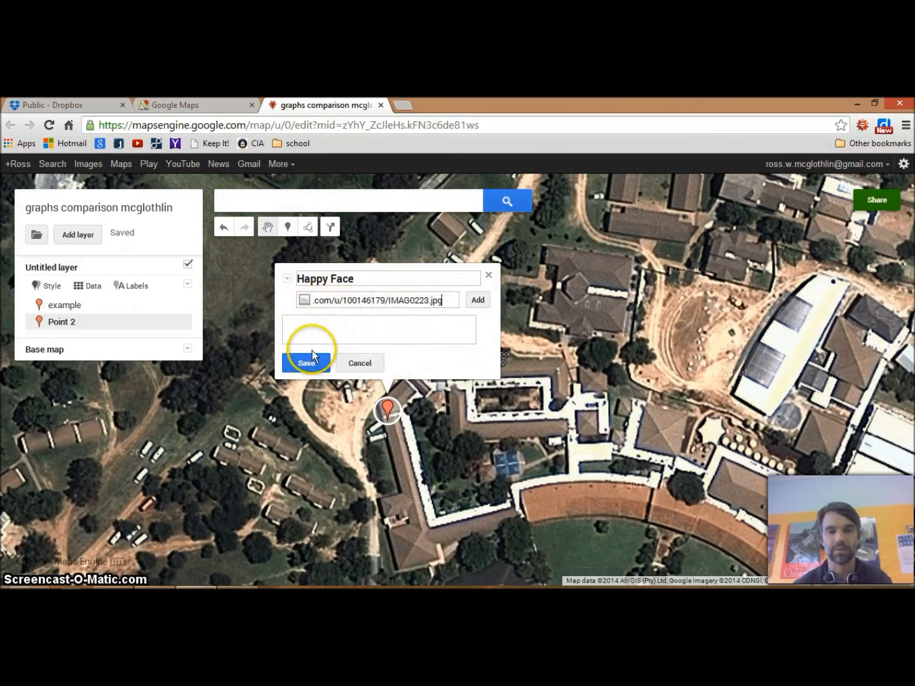
mouse_move(445, 339)
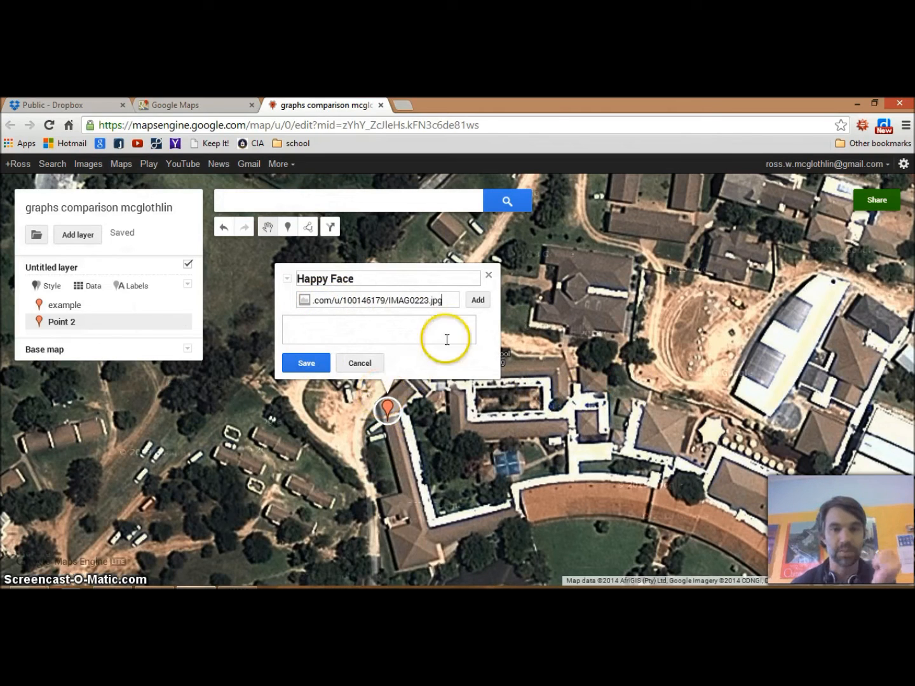
Step: Add the pasted Dropbox image URL so the photo loads in the marker popup
click(477, 300)
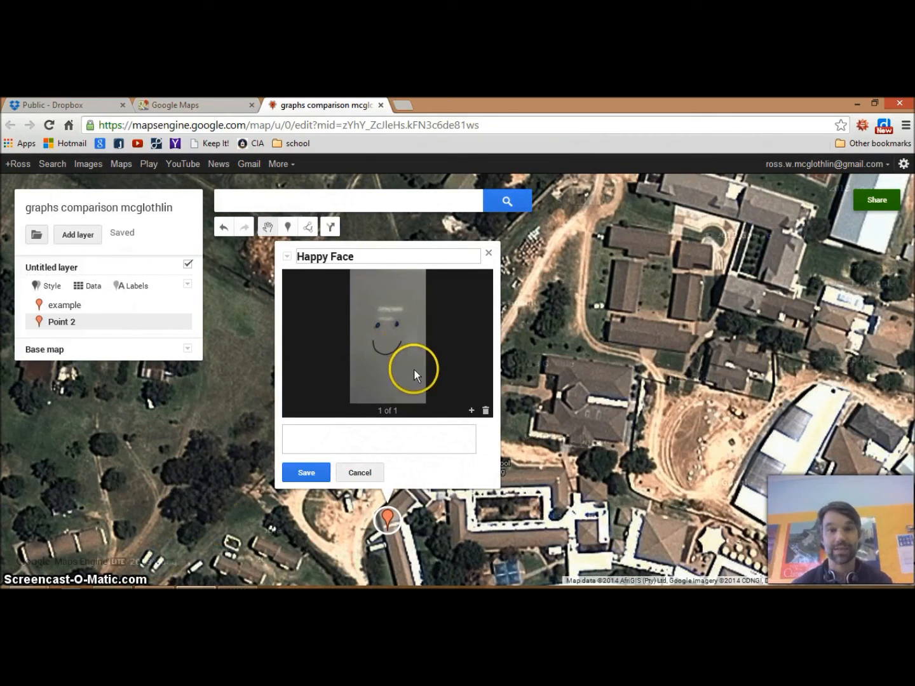
mouse_move(382, 302)
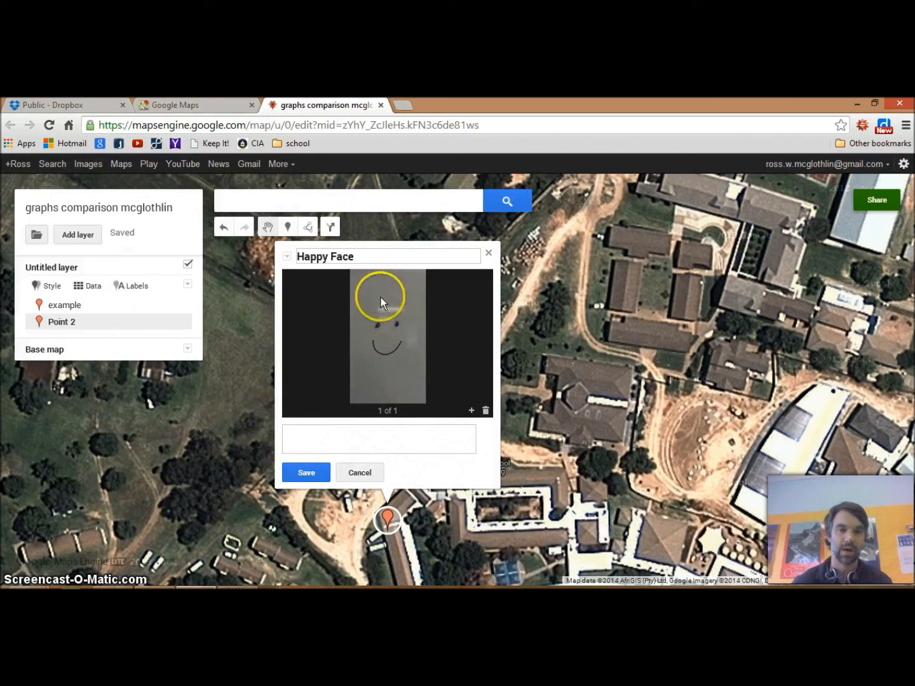
mouse_move(438, 380)
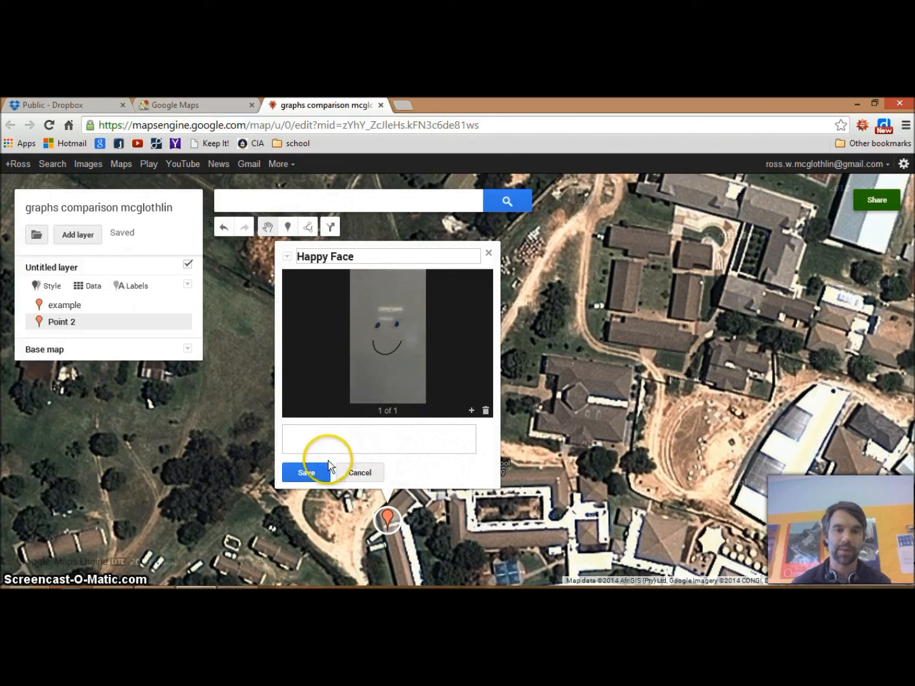
Step: Save the Happy Face marker with its smiley-face photo
click(306, 472)
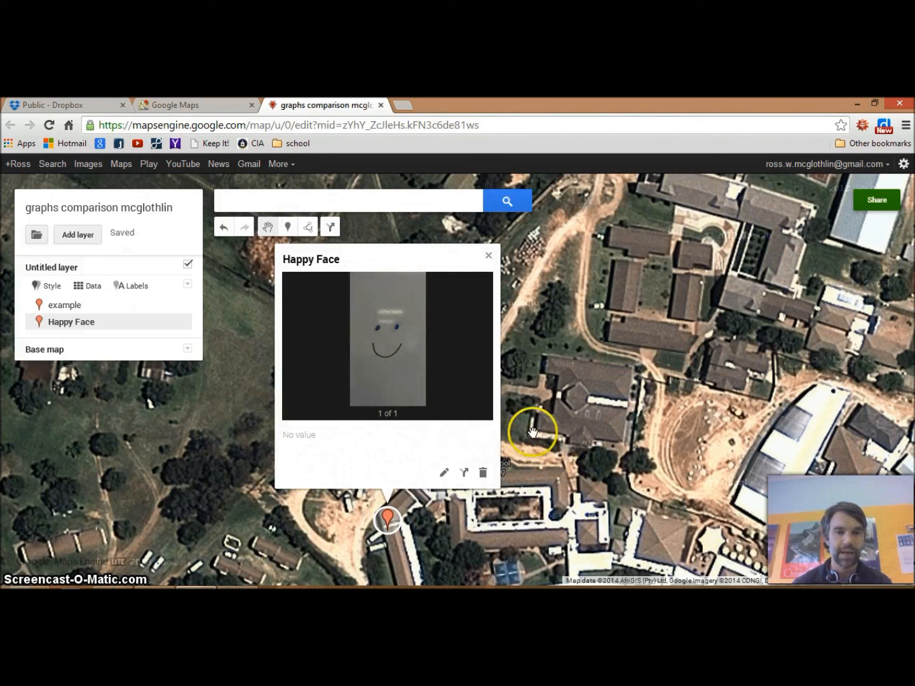
mouse_move(442, 461)
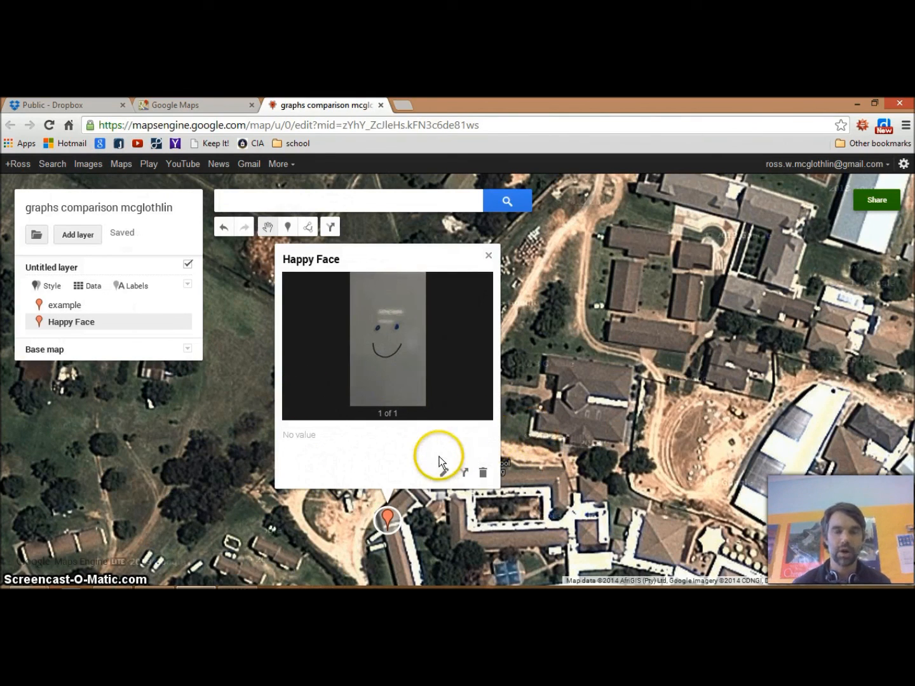